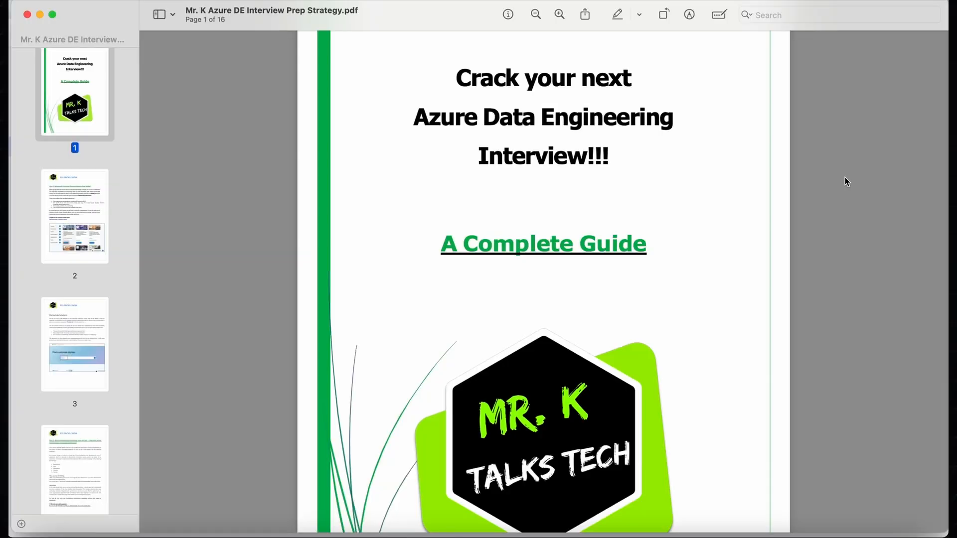
{"action": "scroll", "scroll_direction": "down", "scroll_amount": 3}
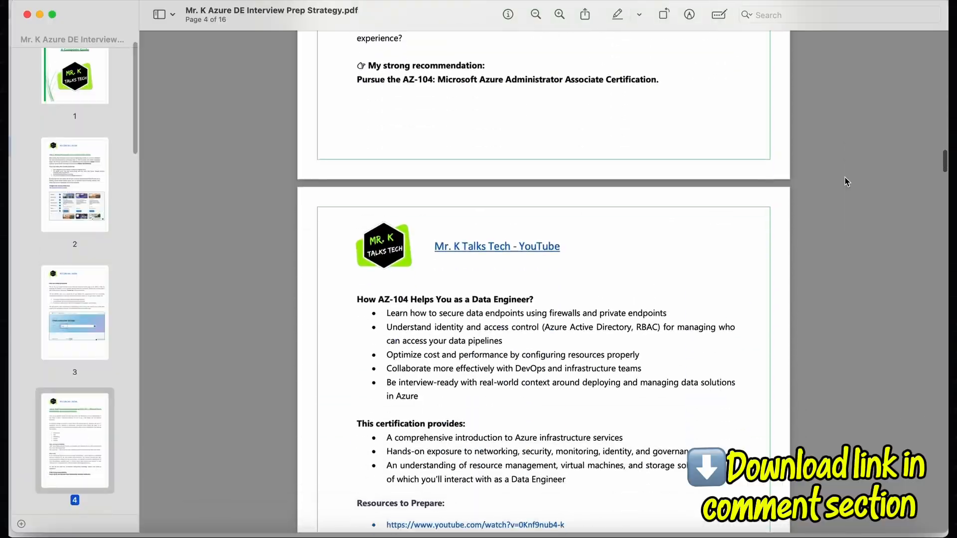